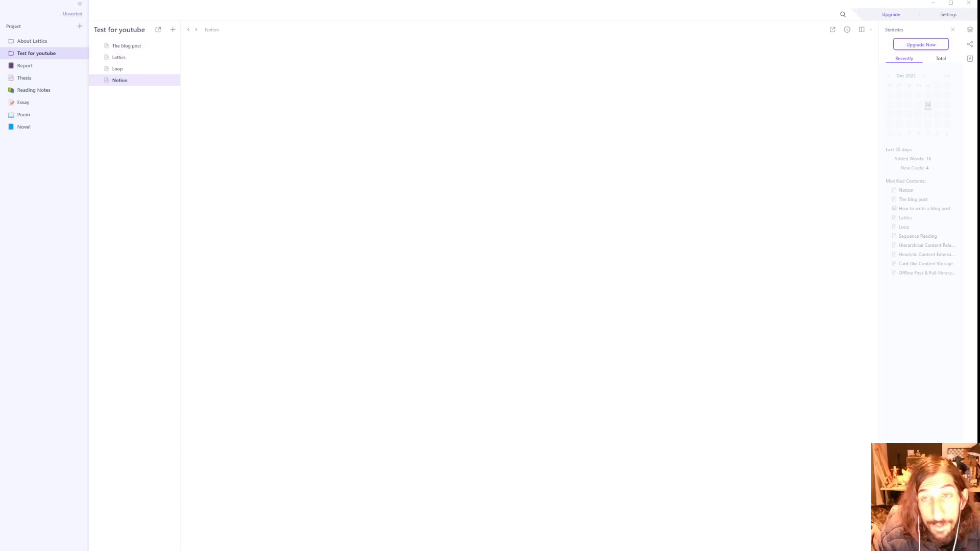
Open The blog post, then switch to About Lattics showing the NLS Engelbart article
click(127, 45)
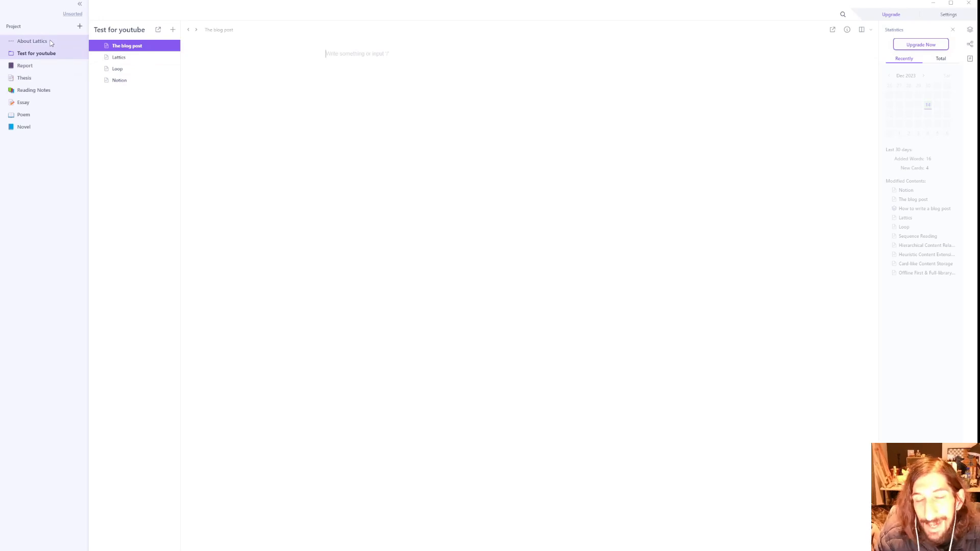
click(32, 41)
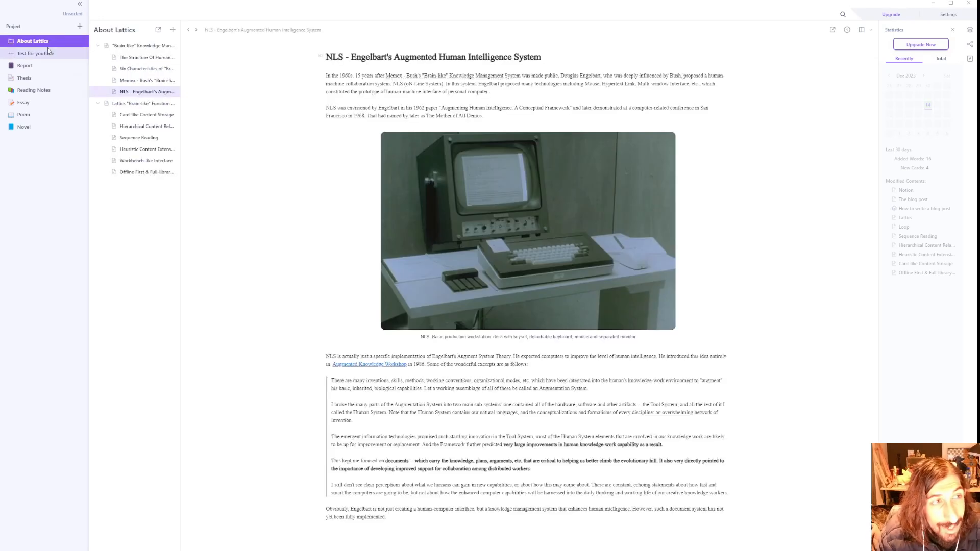
click(36, 53)
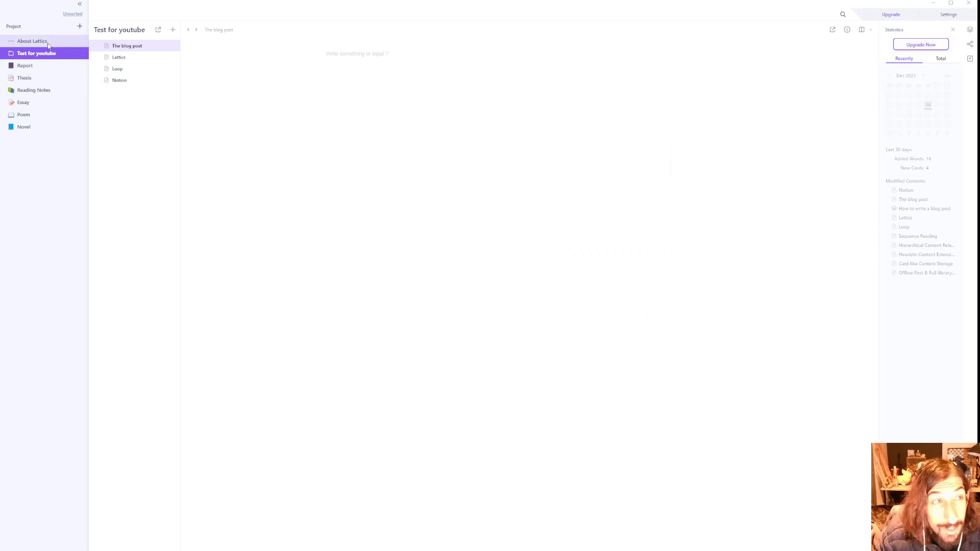
mouse_move(377, 88)
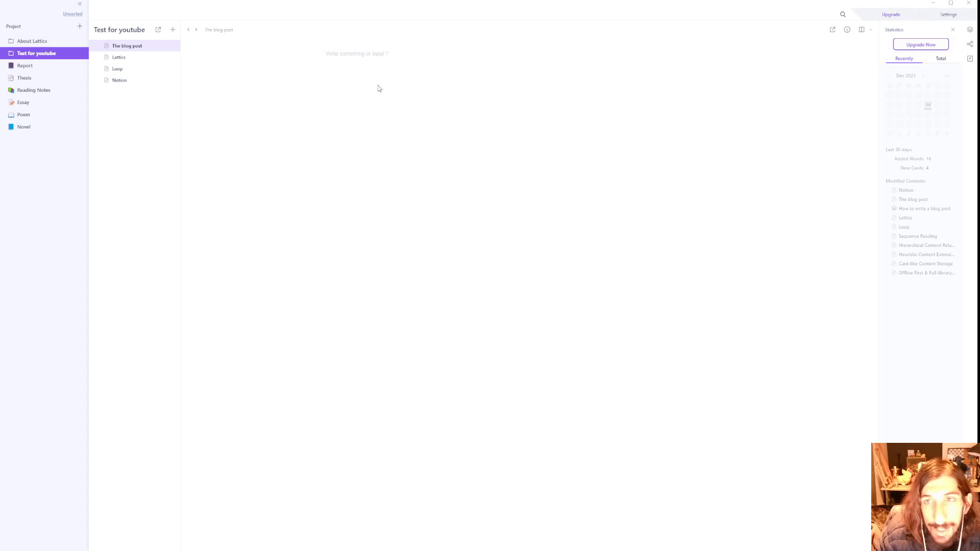
mouse_move(119, 57)
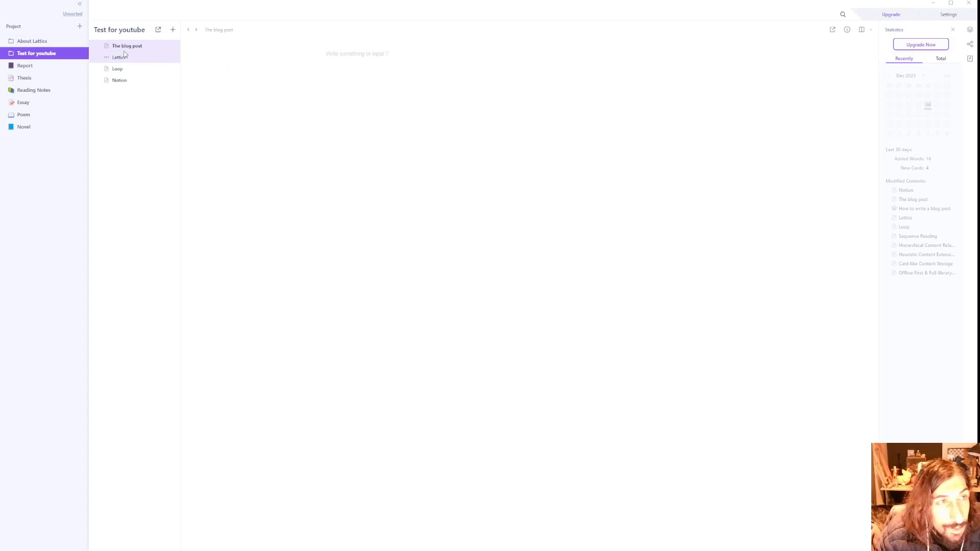
mouse_move(145, 54)
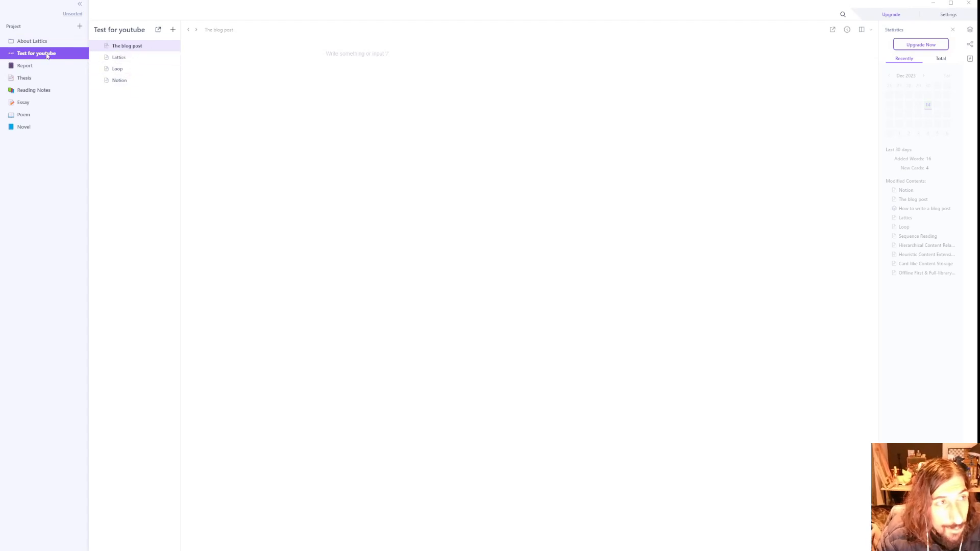
click(31, 41)
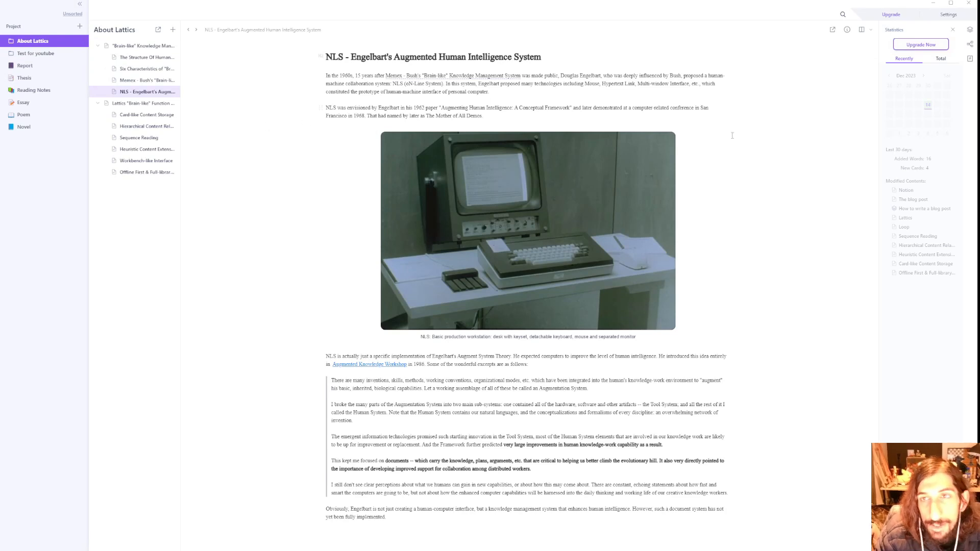
mouse_move(832, 91)
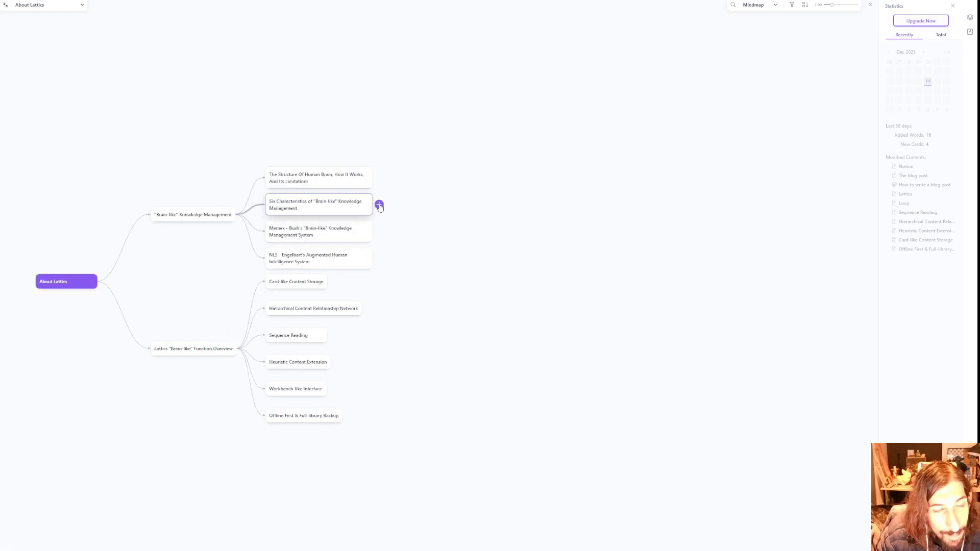
Add an 'Add new things' child node under Six Characteristics, then exit the mind map
click(379, 205)
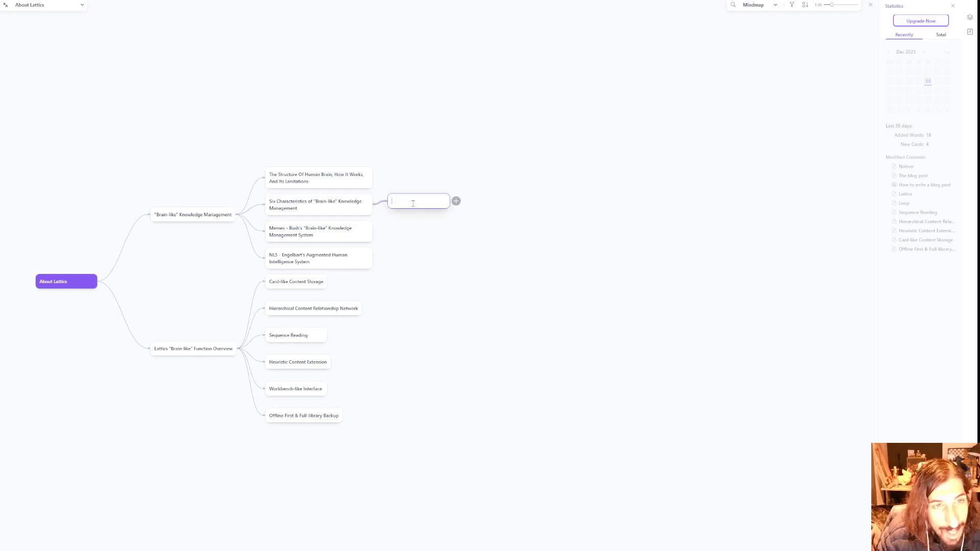
text(Add new)
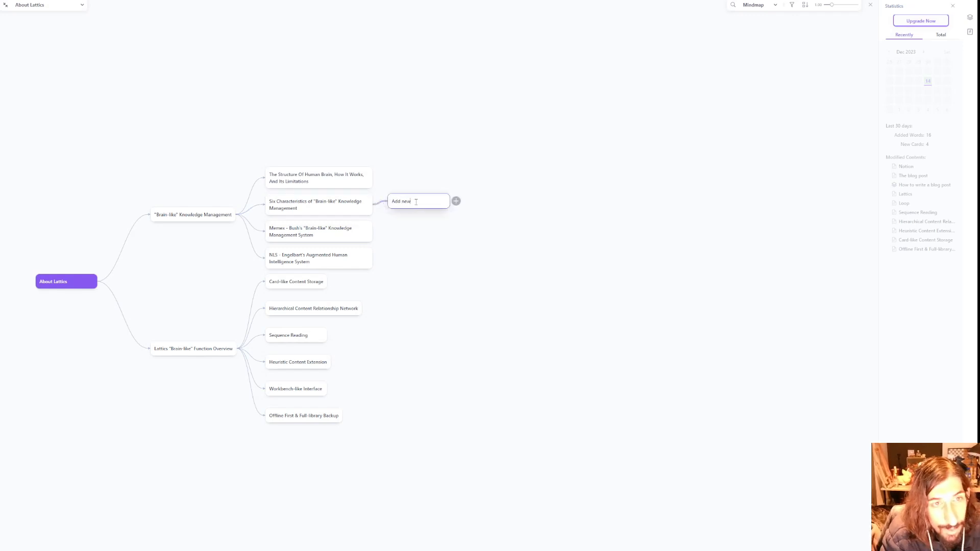
text(things)
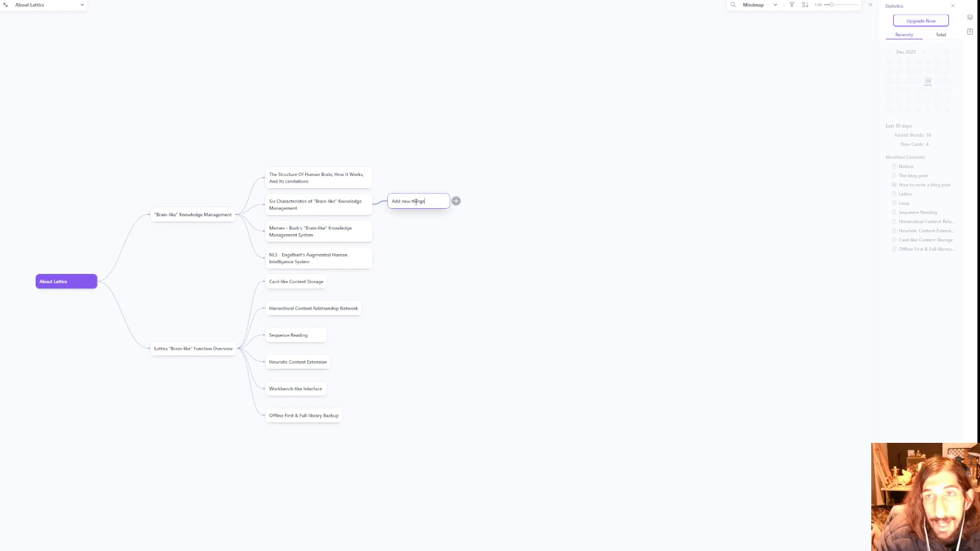
click(969, 17)
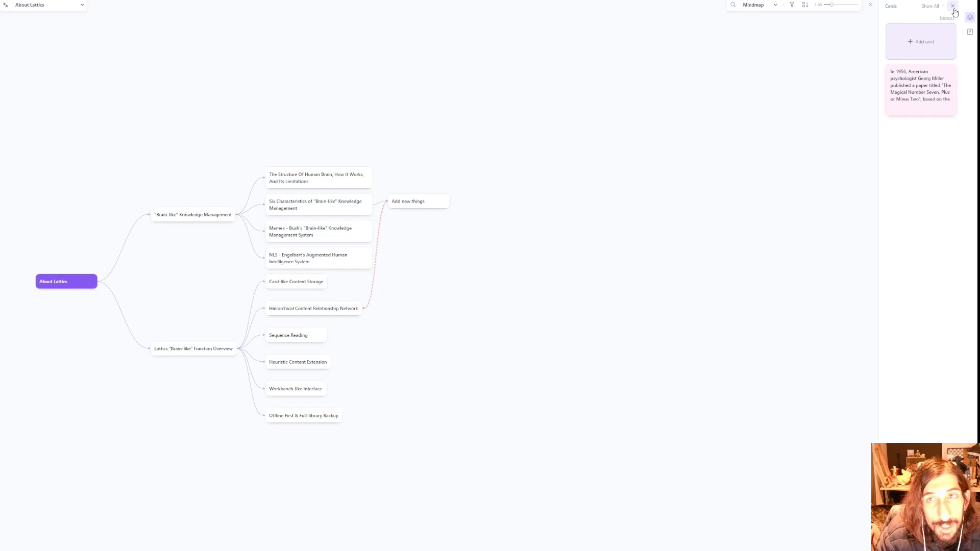
click(952, 6)
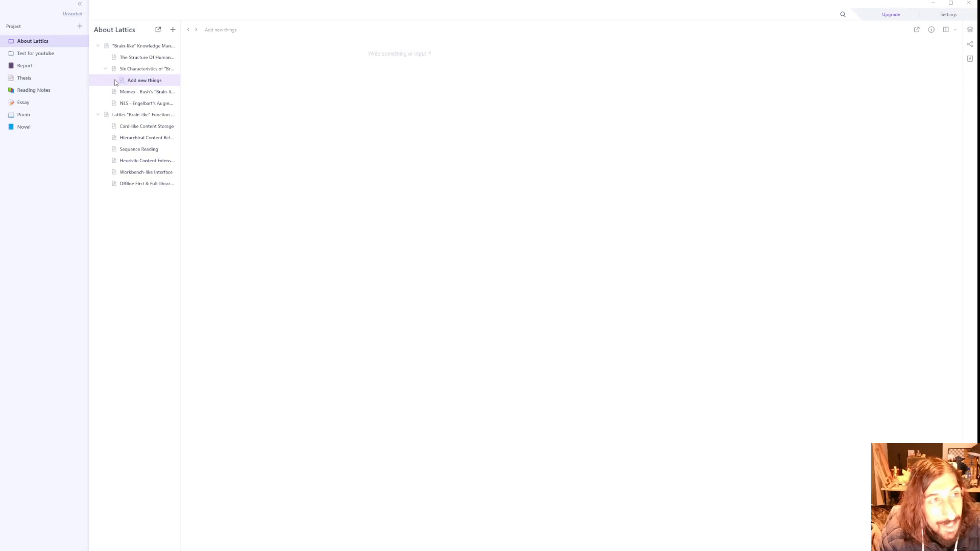
Open the empty 'Add new things' page from the page tree
click(120, 80)
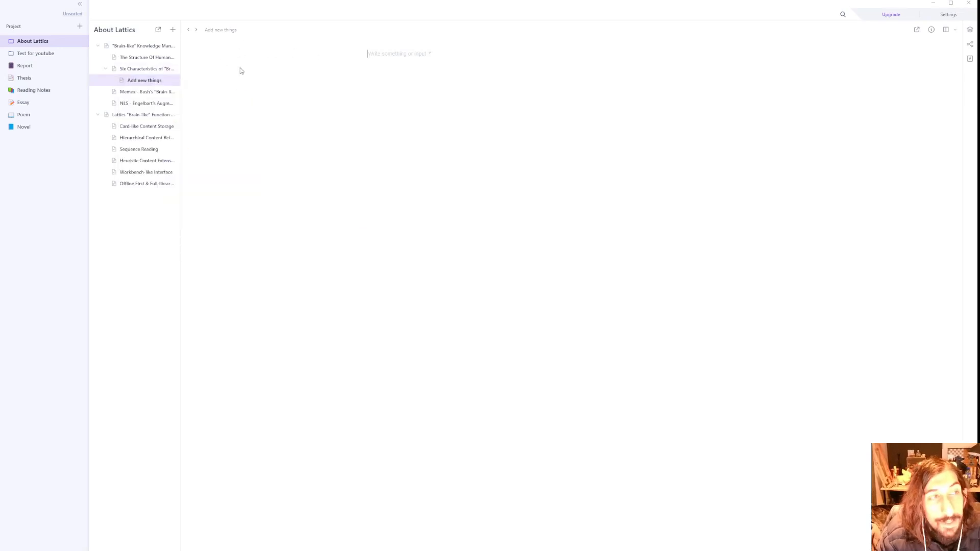
click(36, 53)
text(@)
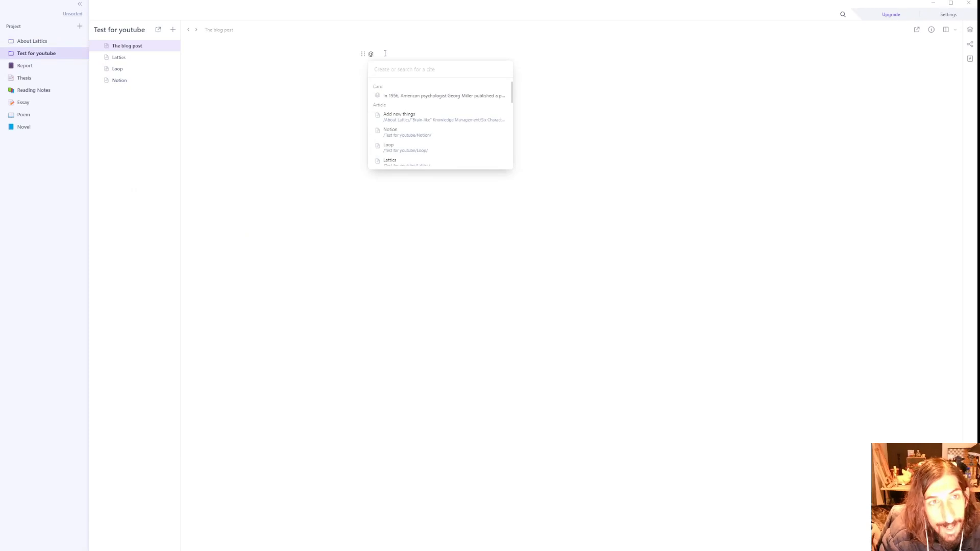
Cite Notion and the Georg Miller 1956 card, then describe Notion in its preview
click(390, 131)
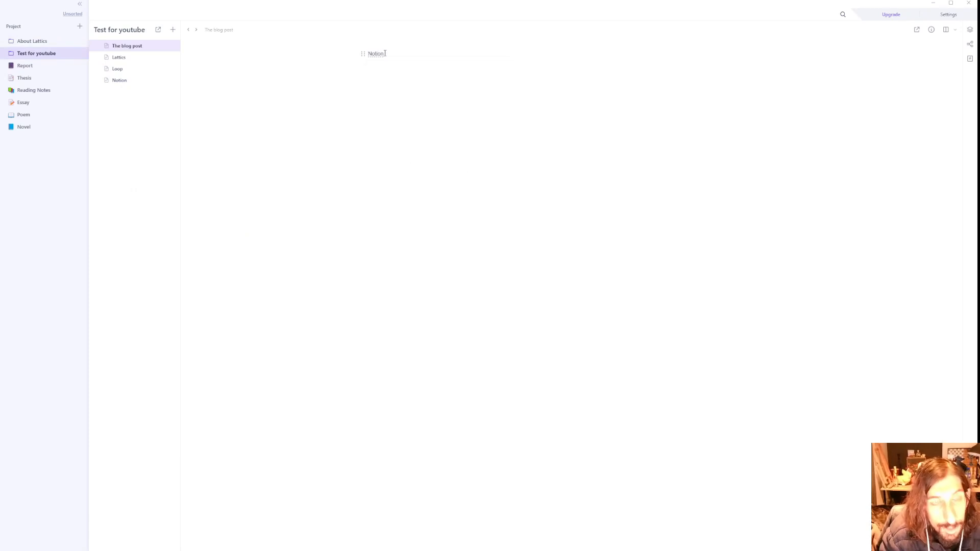
text(In 1956, American psychologist Georg Miller published a paper titled "The Magical)
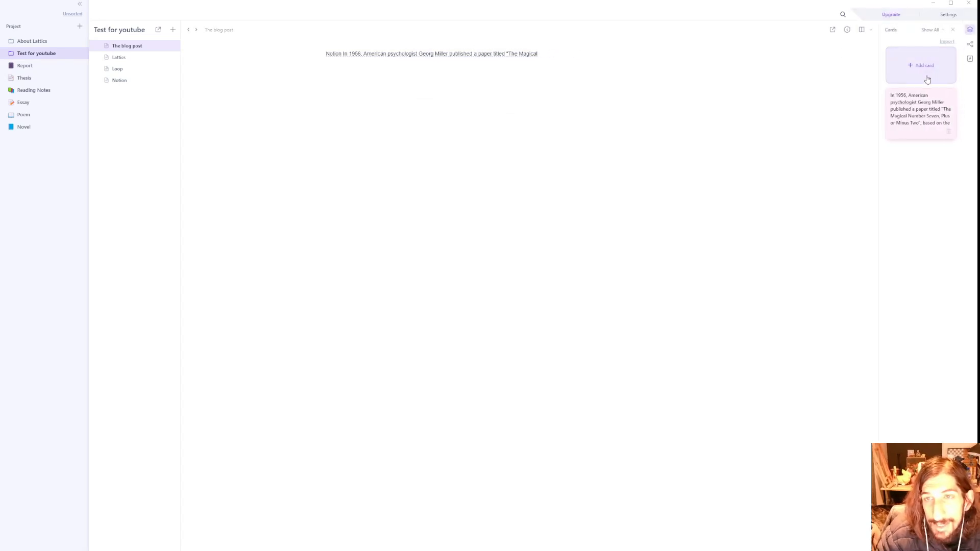
mouse_move(877, 117)
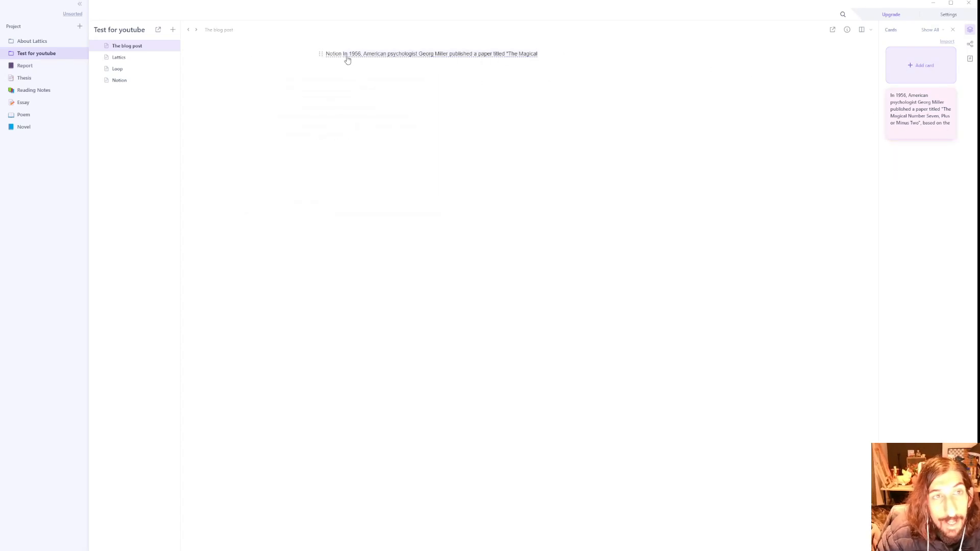
click(332, 54)
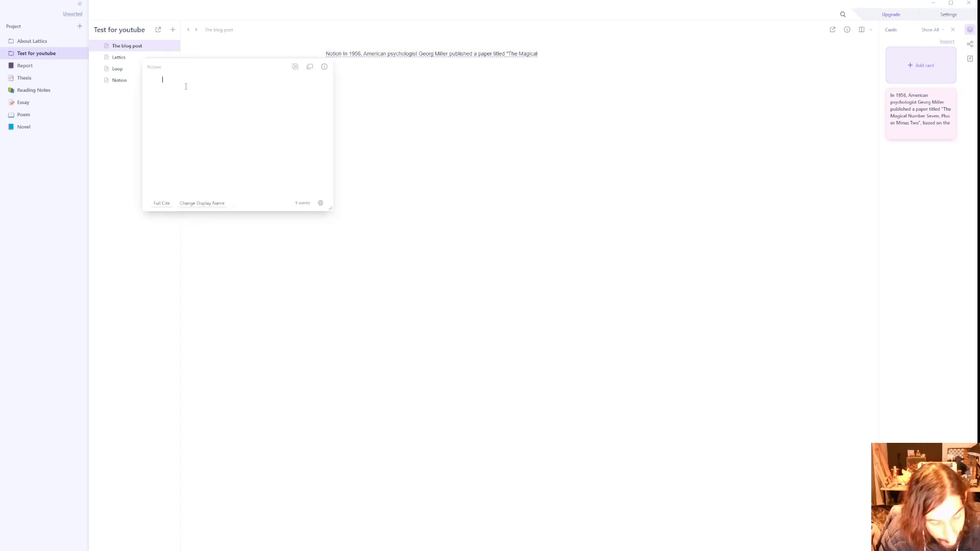
text(Notion is a prodi)
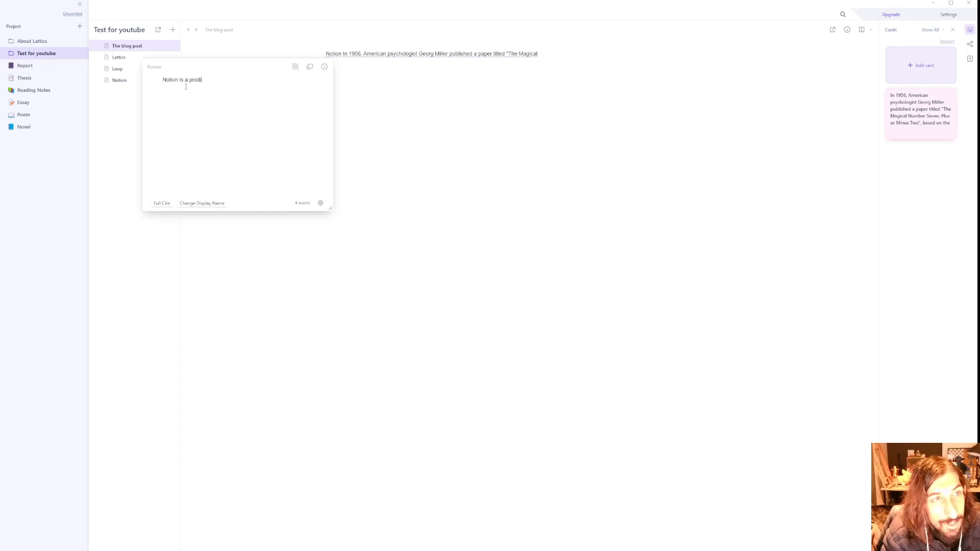
text(uctivi)
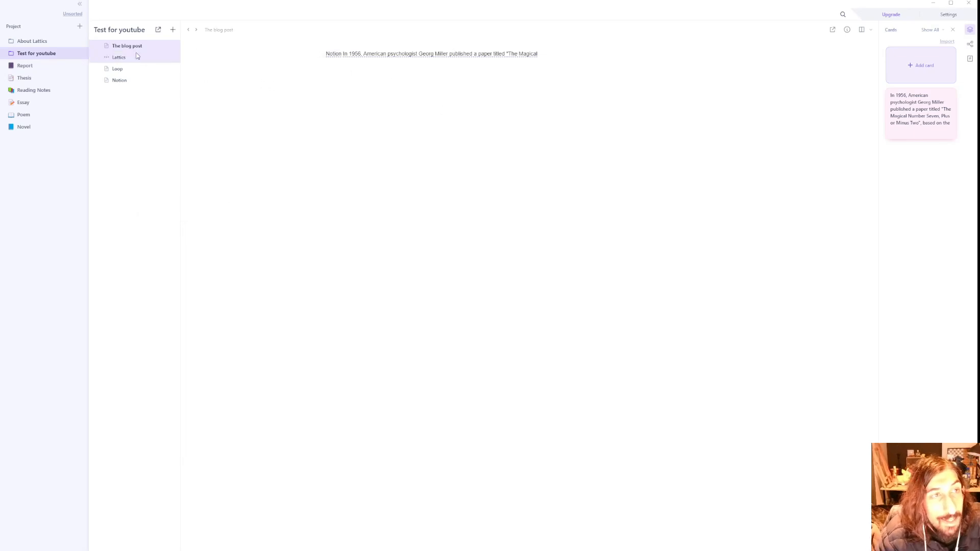
click(119, 80)
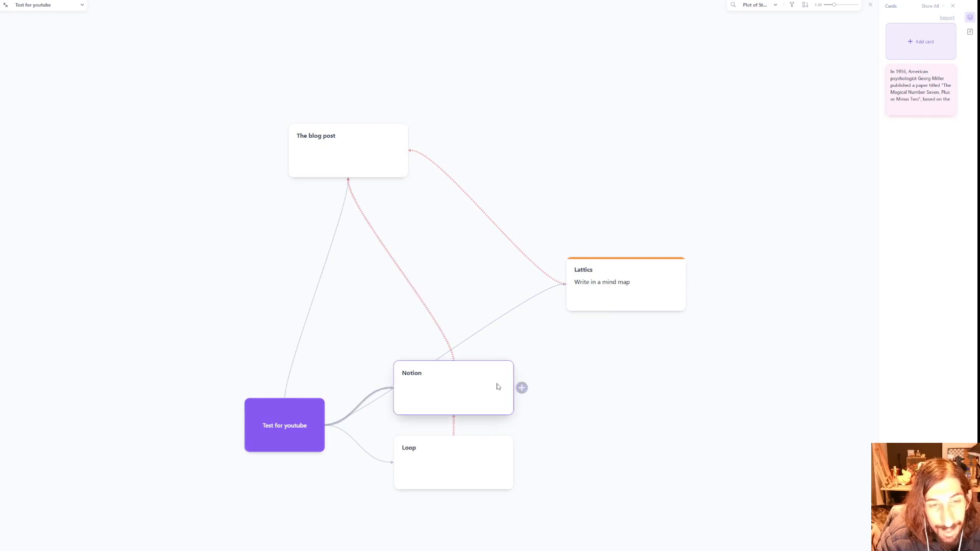
Select the Loop card and show its Tag and colour swatch options
click(492, 422)
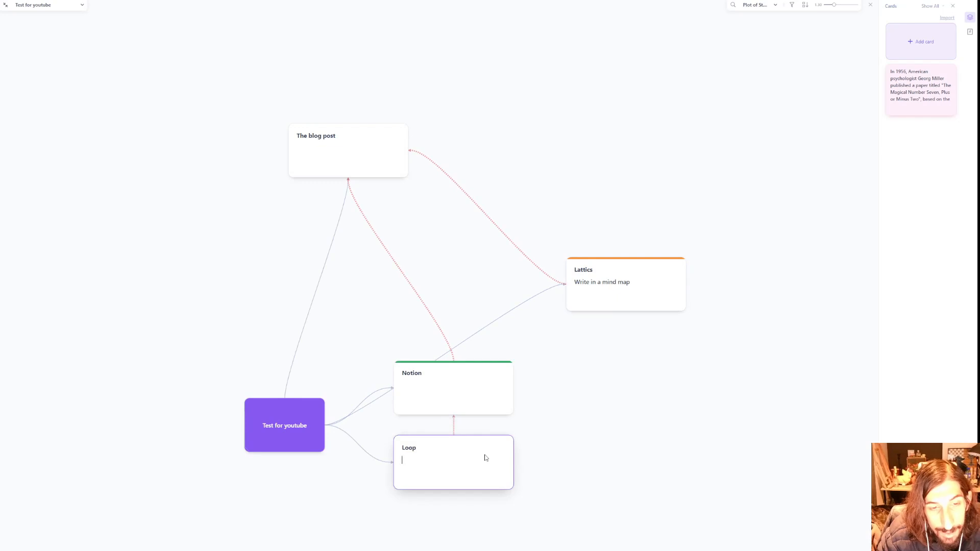
click(492, 497)
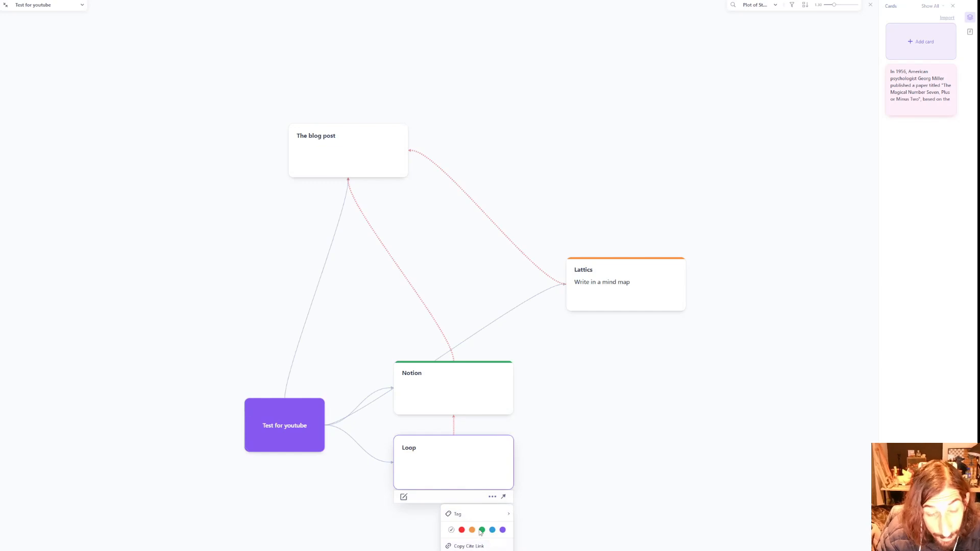
mouse_move(626, 273)
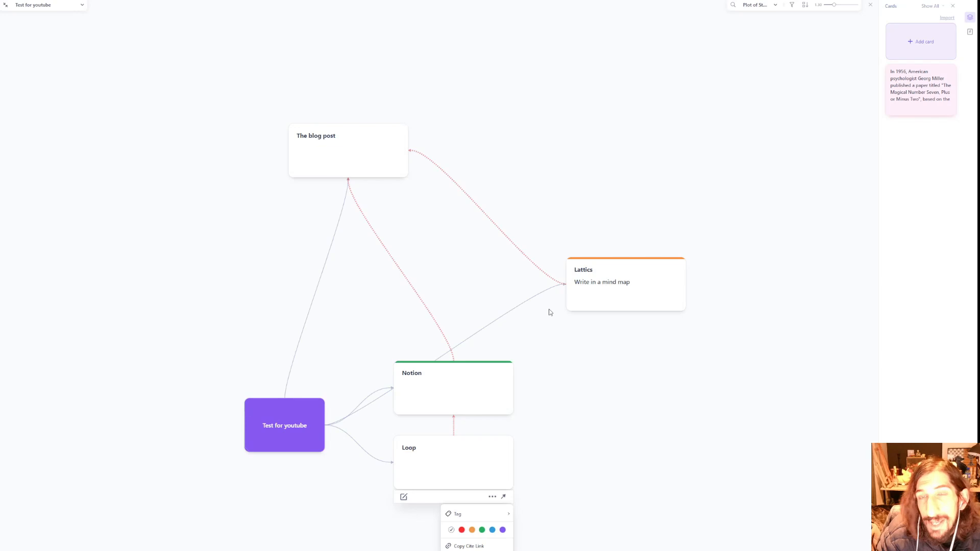
mouse_move(898, 50)
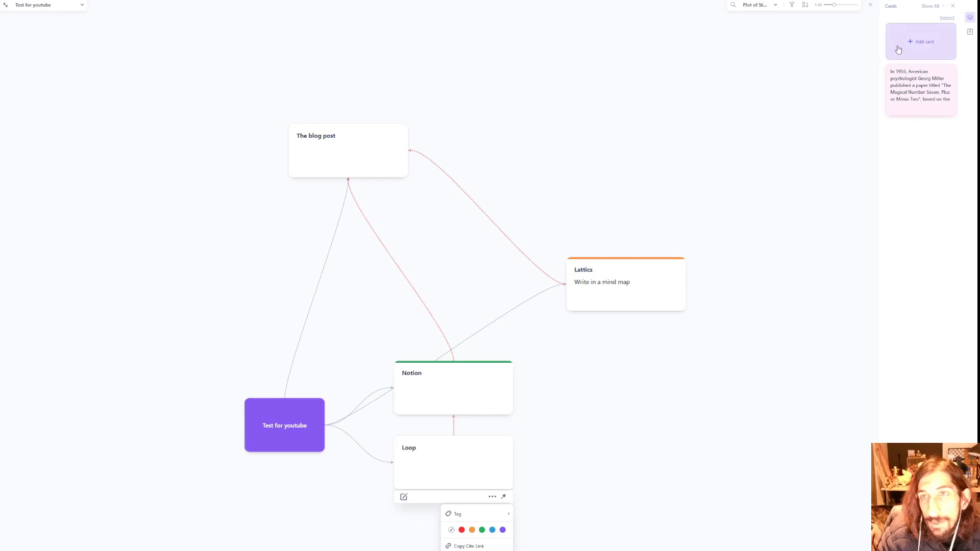
click(921, 41)
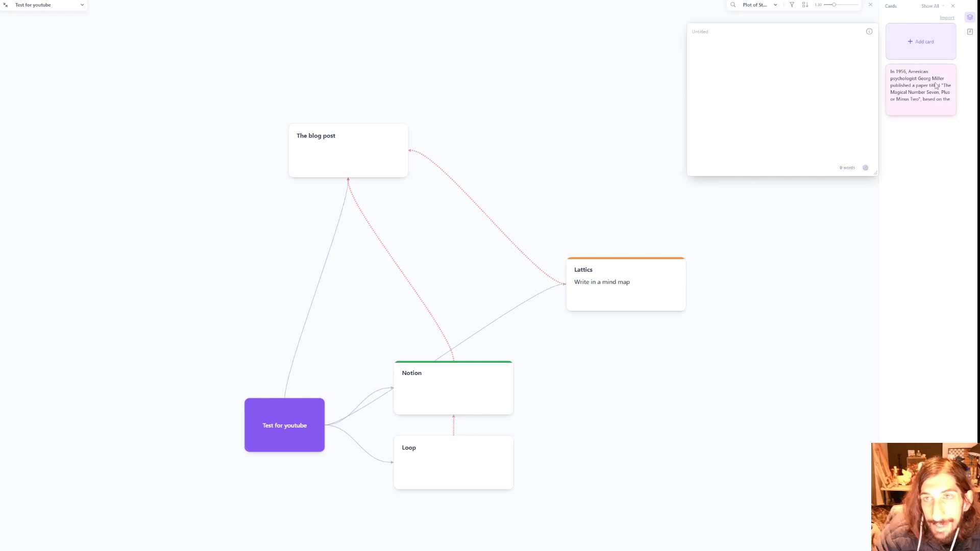
click(952, 5)
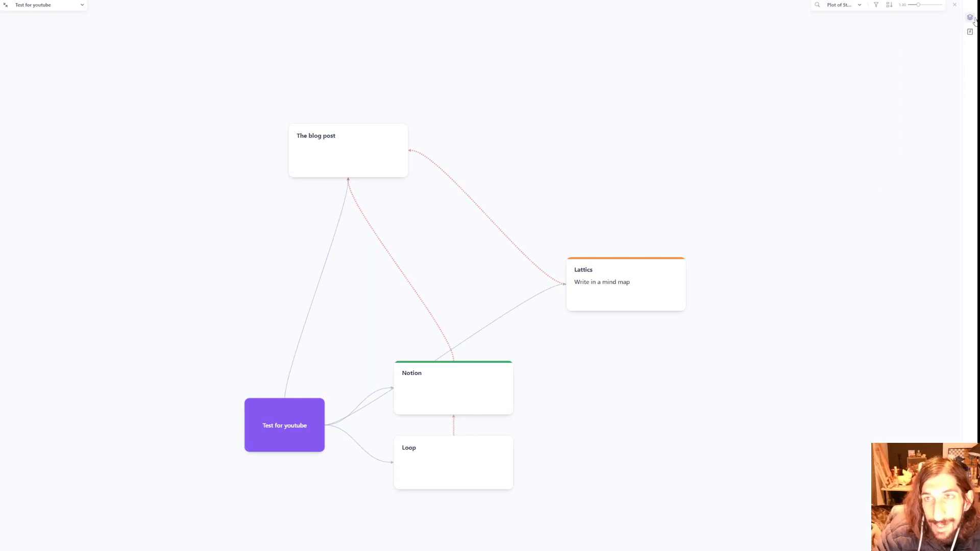
click(970, 17)
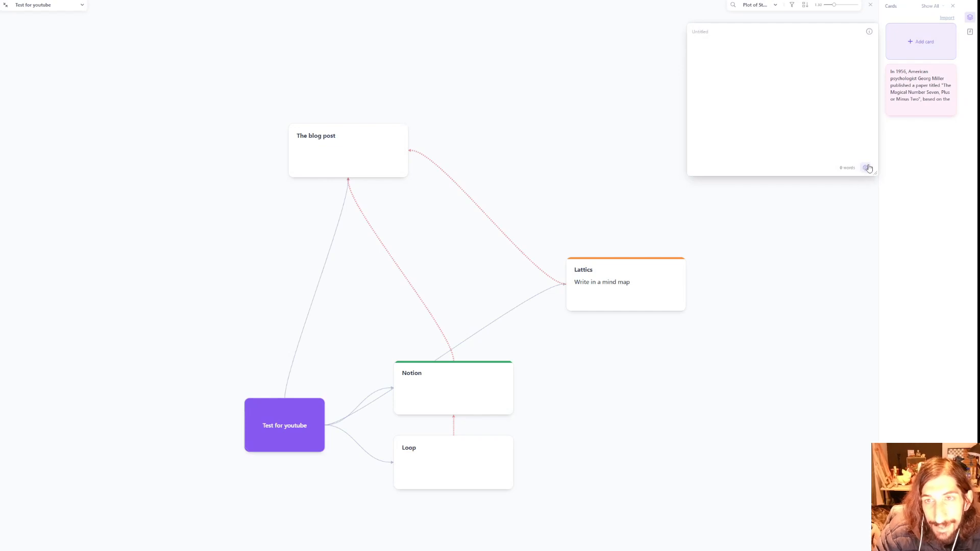
click(868, 32)
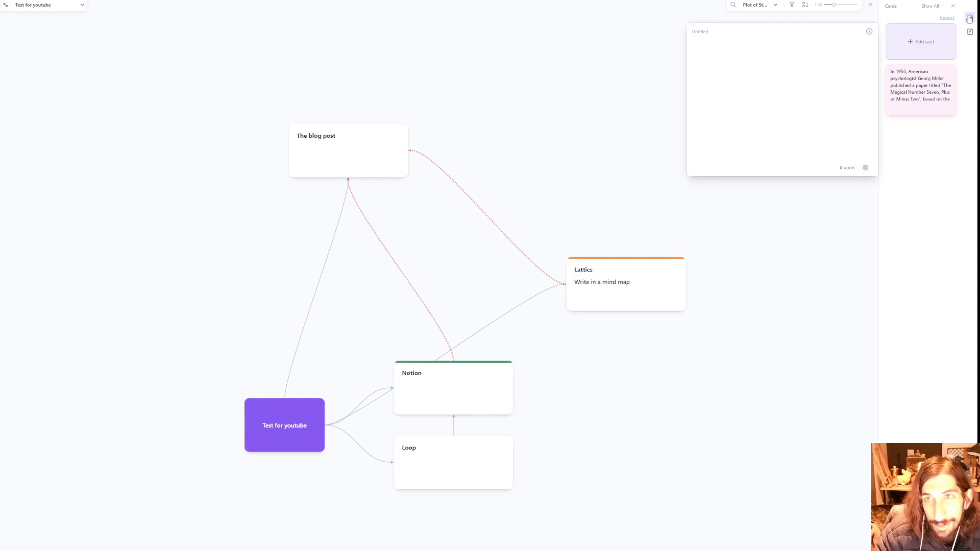
click(952, 6)
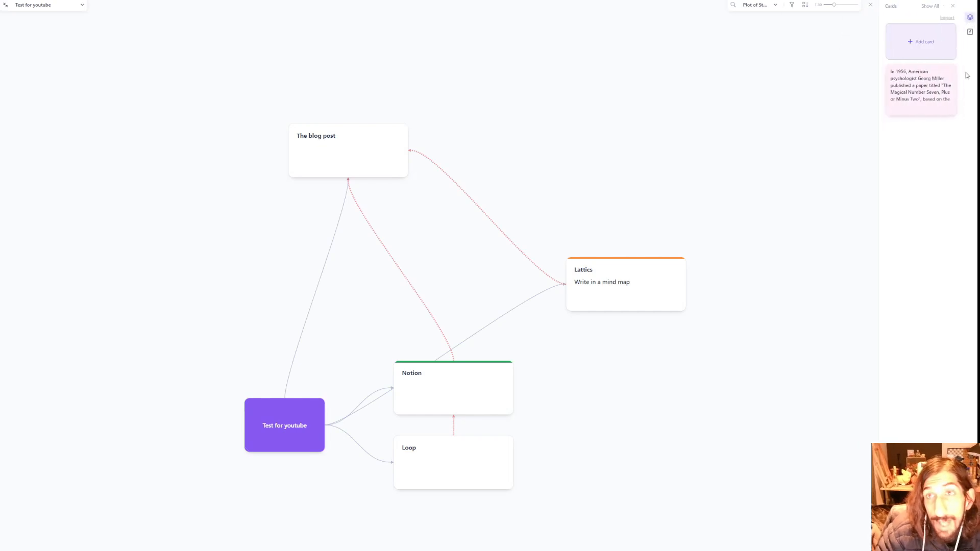
Set a 1000-word goal with a deadline date on the Miller card
click(920, 84)
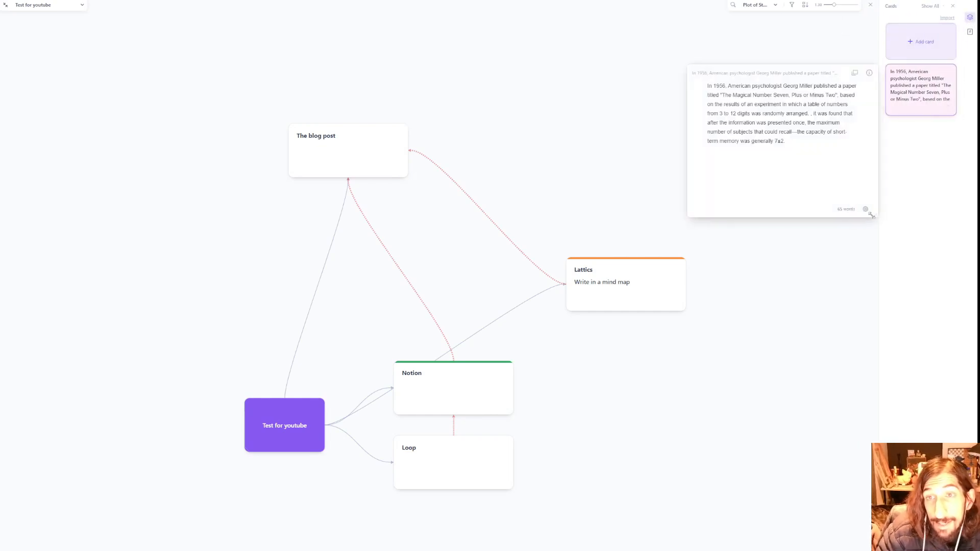
click(865, 208)
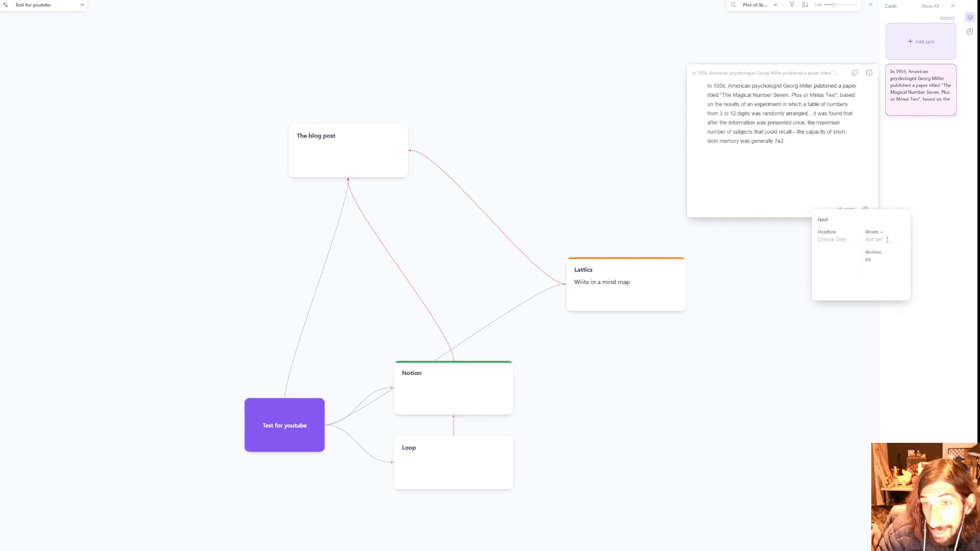
text(1000)
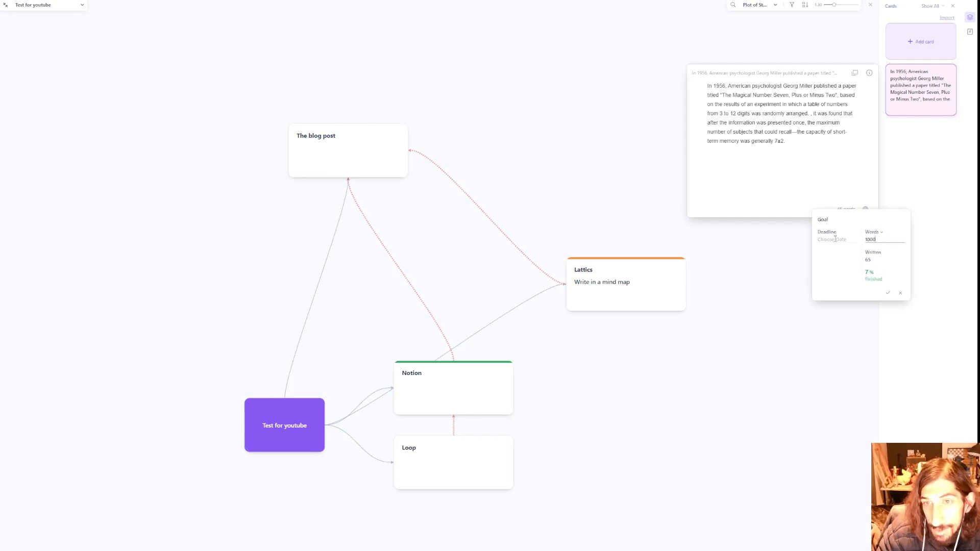
click(832, 240)
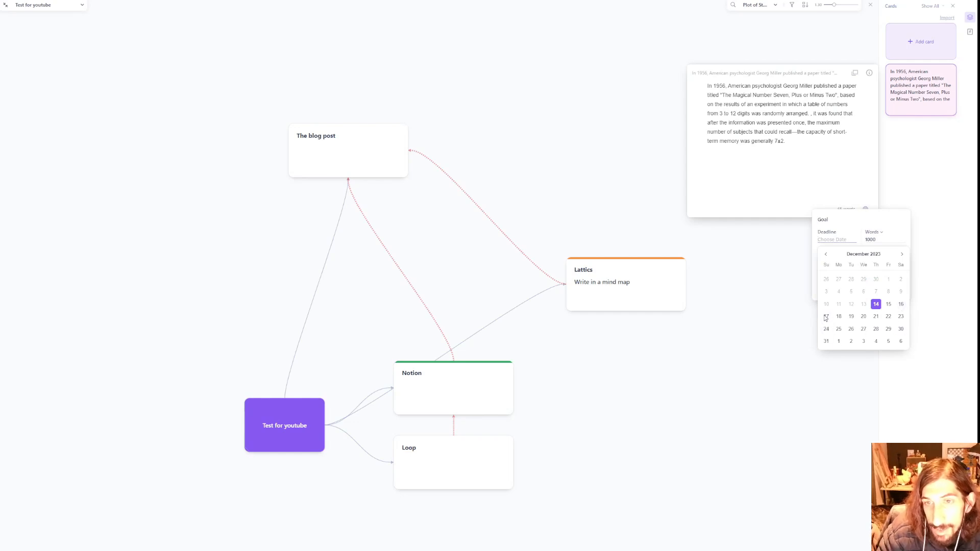
click(826, 317)
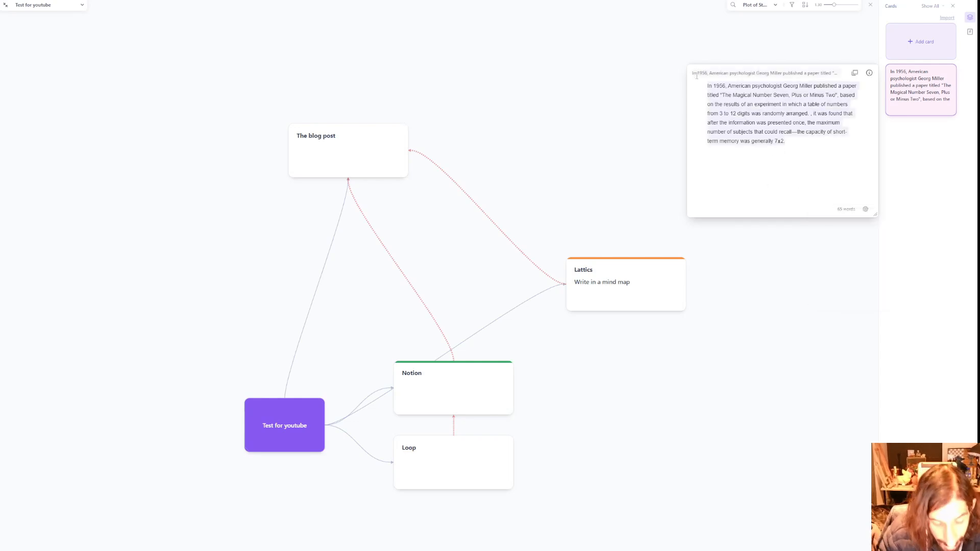
Replace the Miller card's paragraph with 'rjreknt wo' and close the Cards panel
key(ctrl+a)
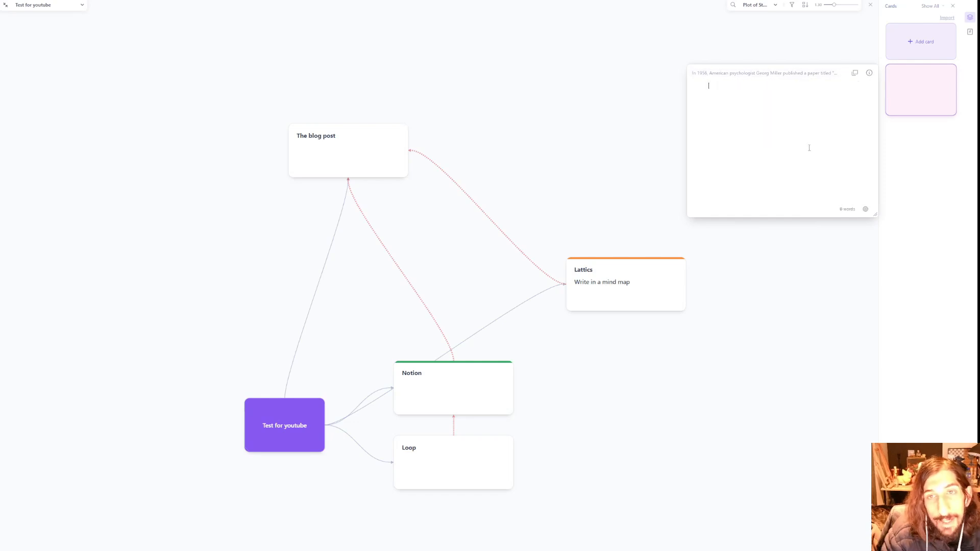
text(rjreknt wolrtk)
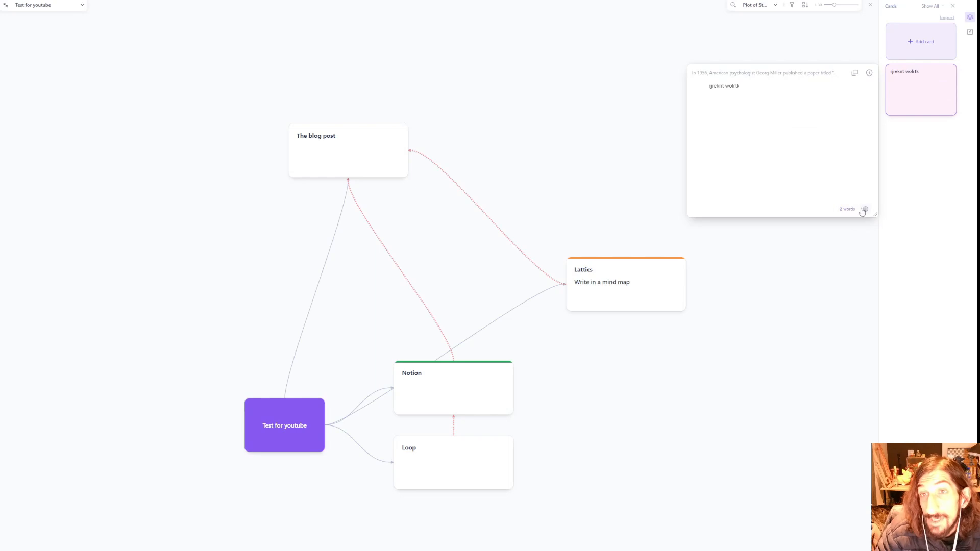
mouse_move(660, 218)
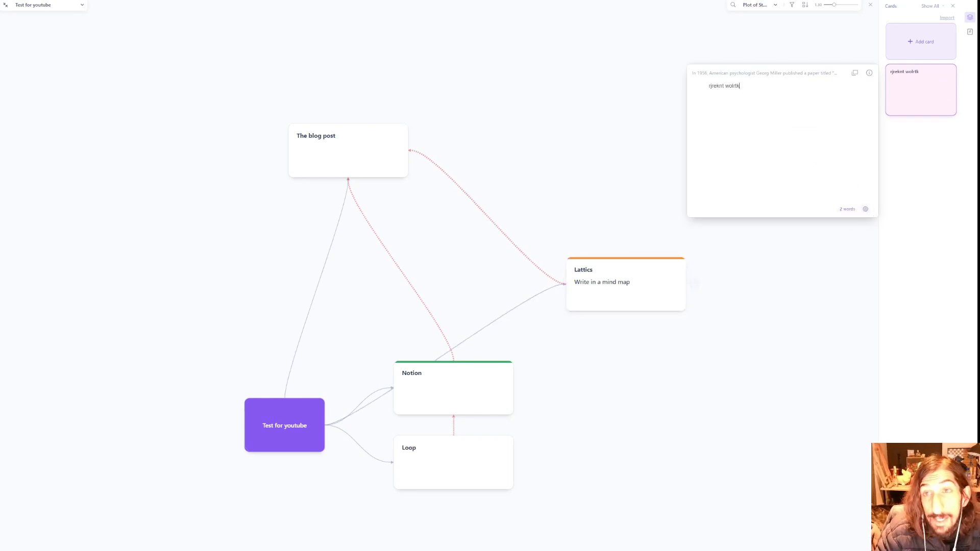
click(952, 6)
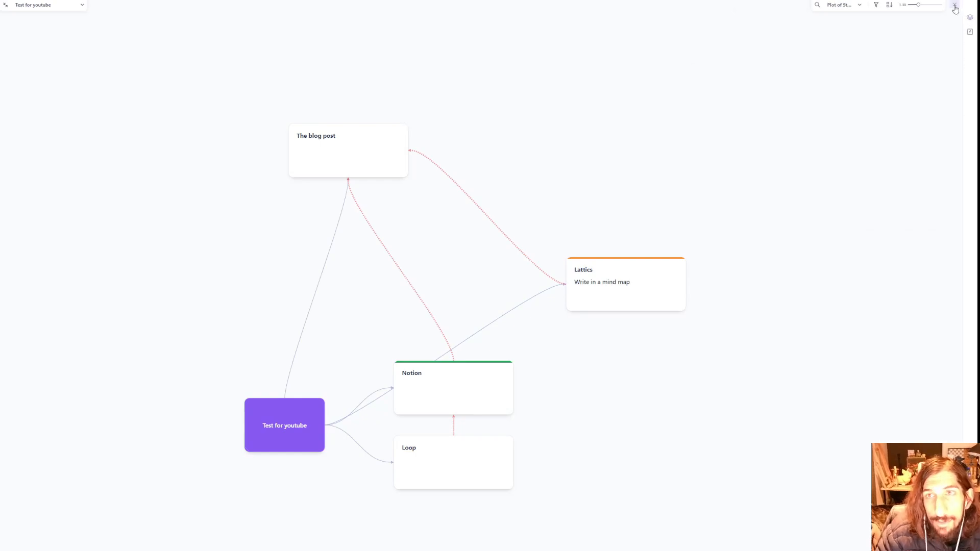
Close the graph view to reach the Loop page in the outline
click(955, 8)
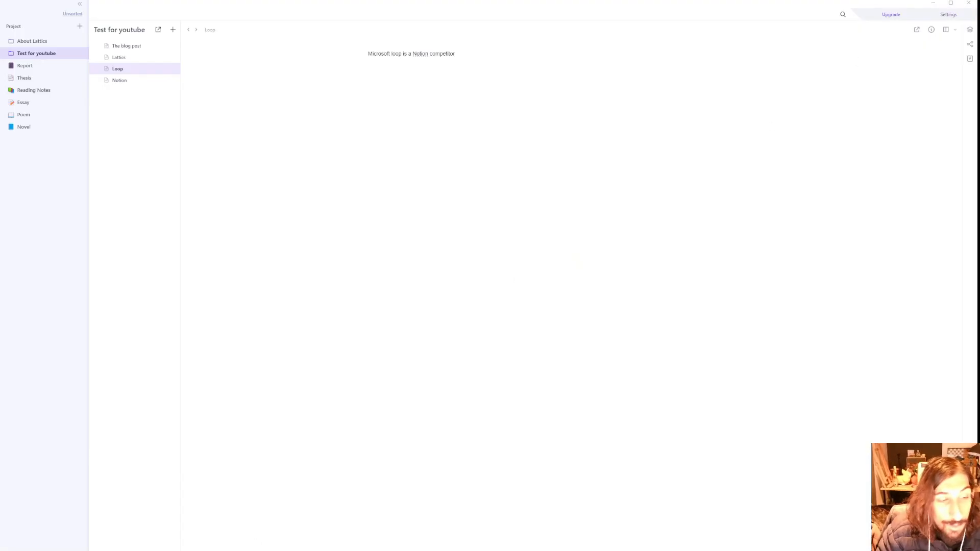
mouse_move(195, 517)
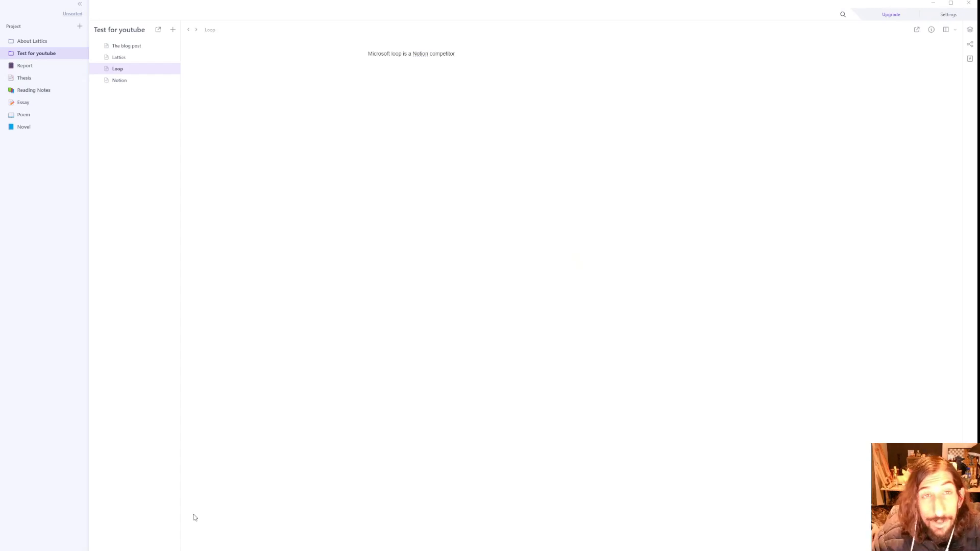
mouse_move(875, 81)
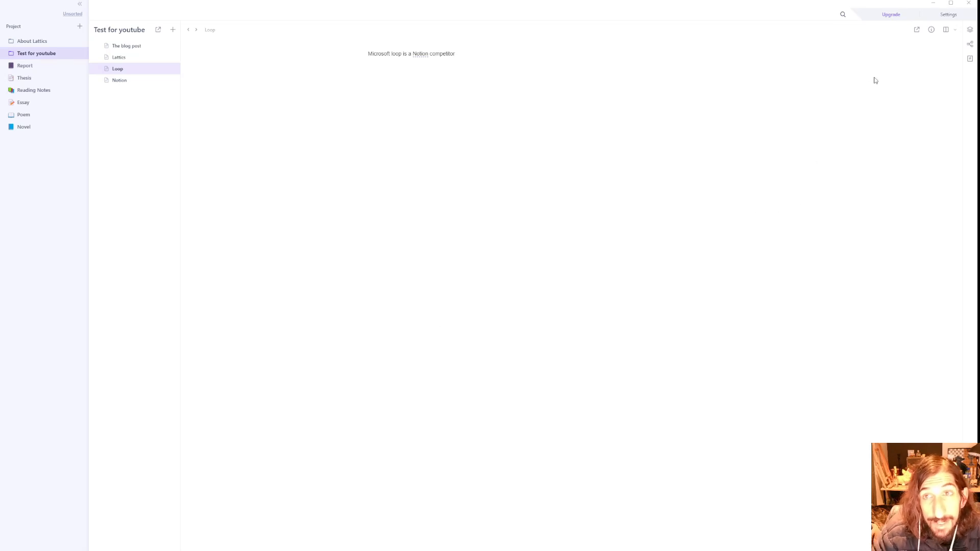
mouse_move(694, 184)
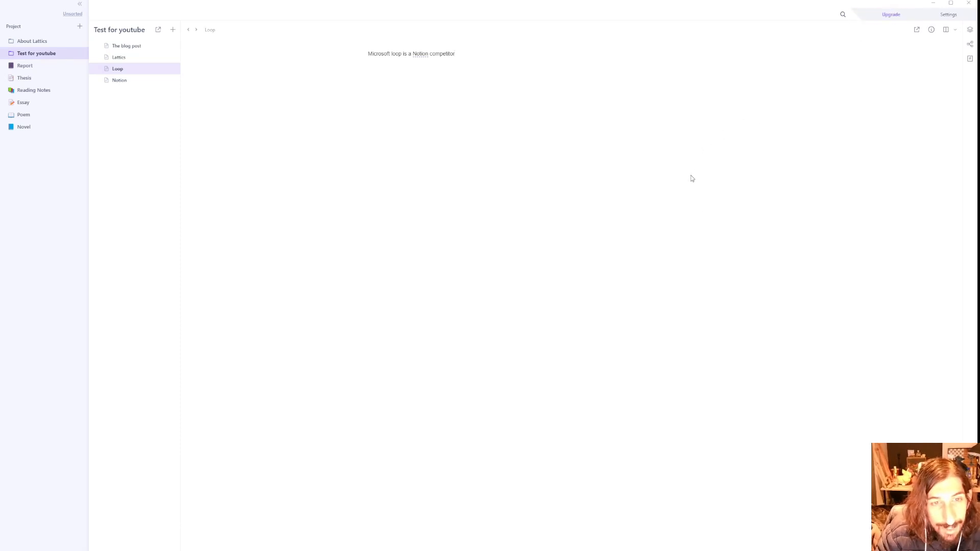
mouse_move(666, 228)
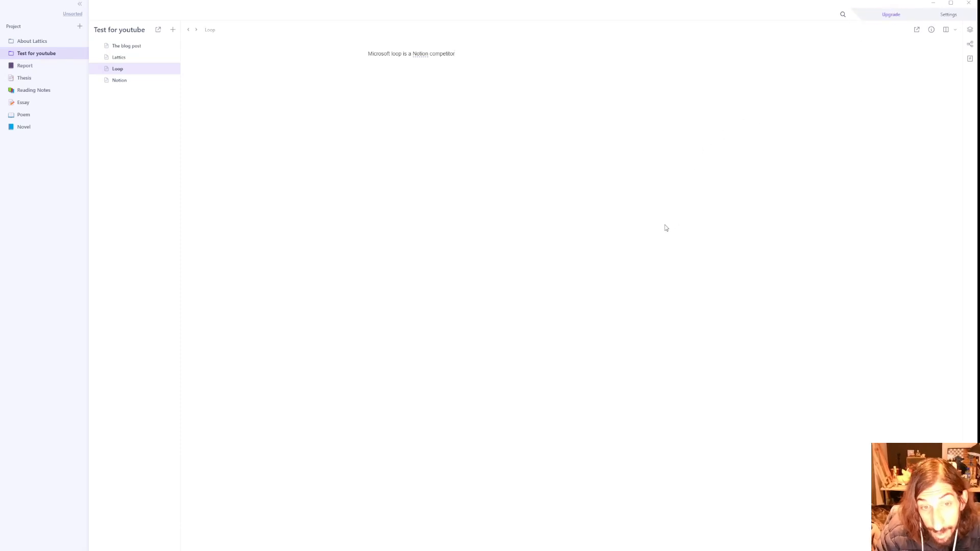
mouse_move(585, 277)
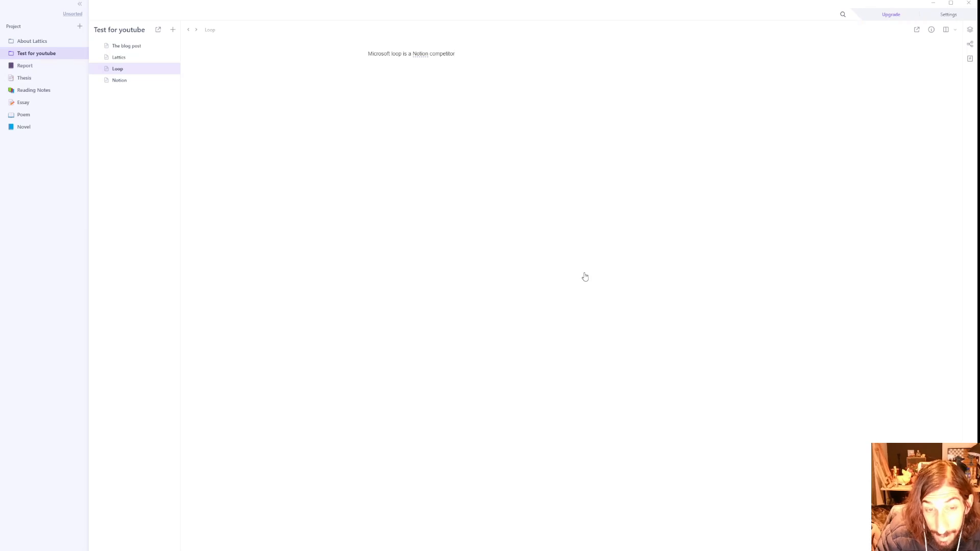
mouse_move(579, 269)
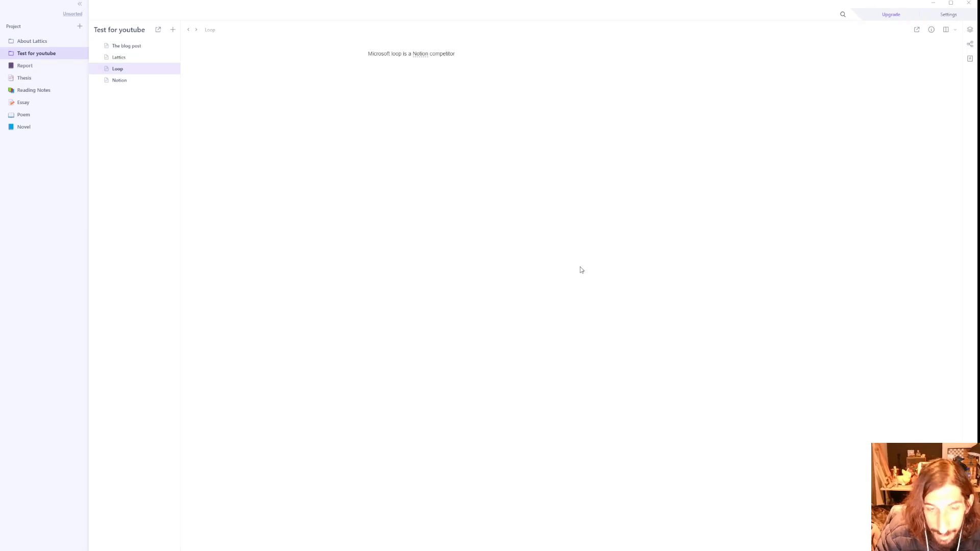
mouse_move(570, 276)
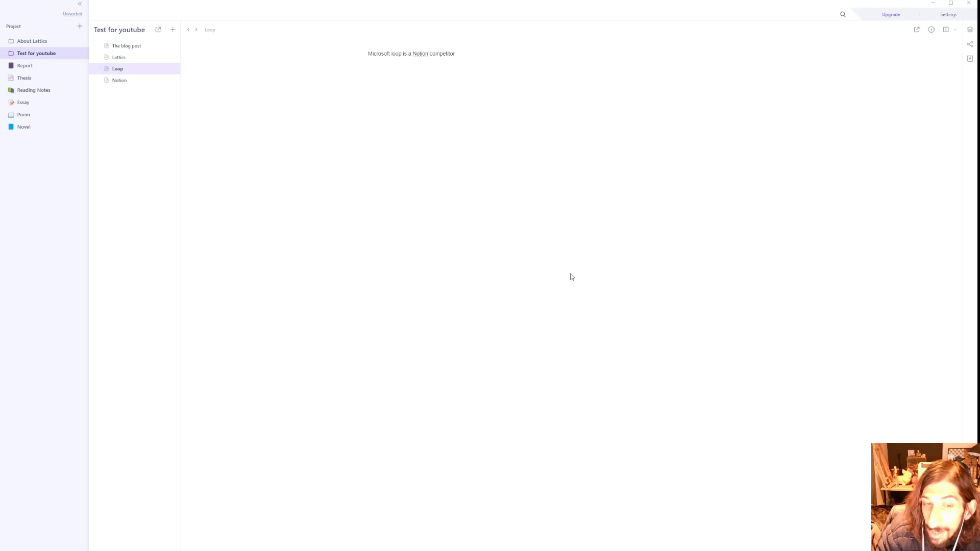
mouse_move(588, 298)
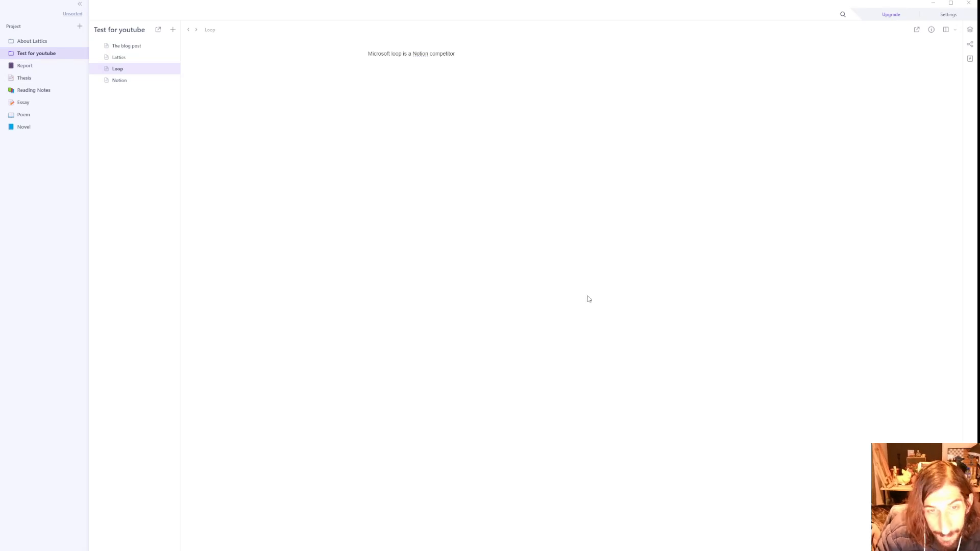
mouse_move(570, 298)
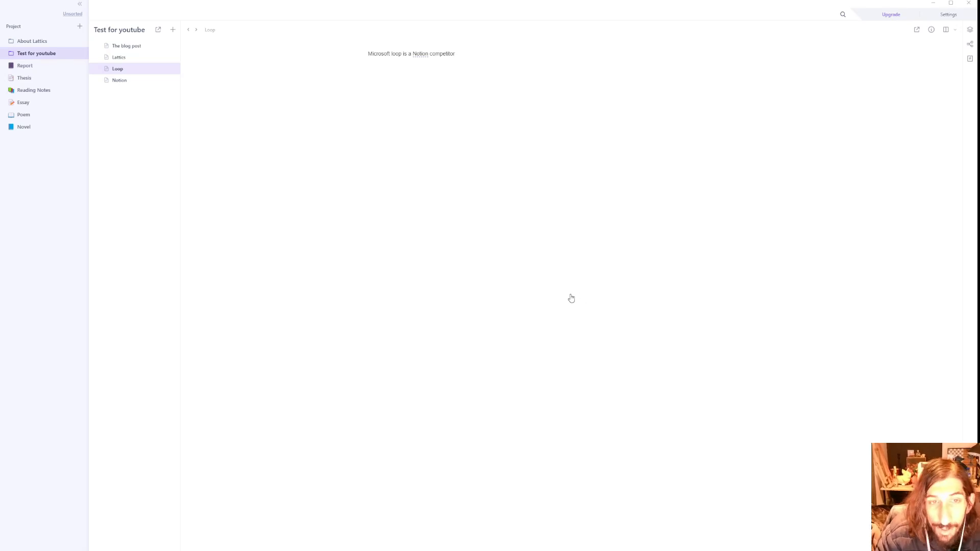
mouse_move(501, 311)
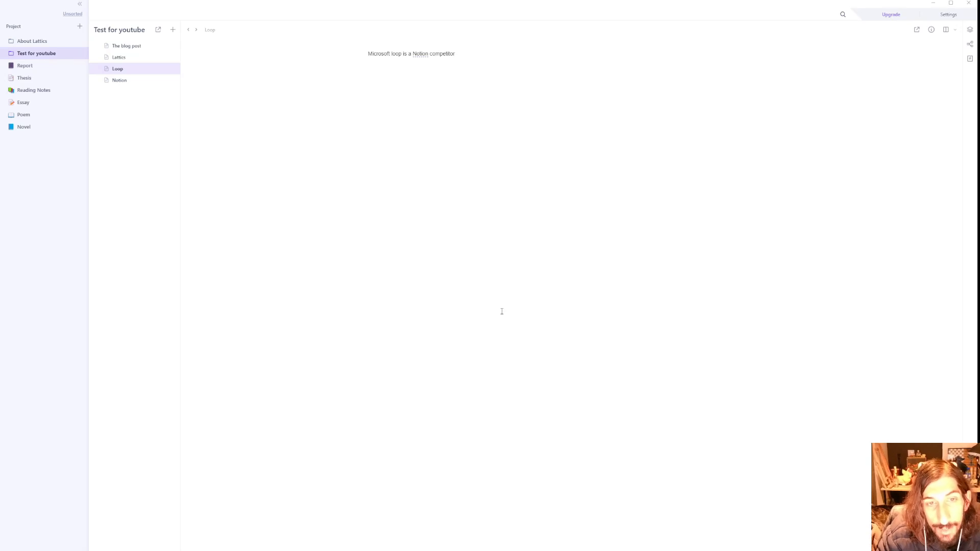
mouse_move(538, 311)
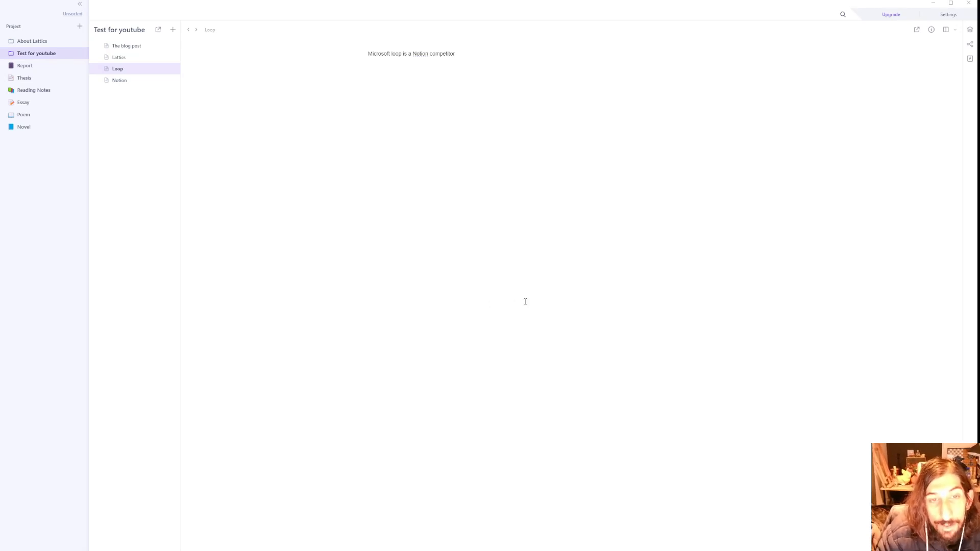
mouse_move(655, 183)
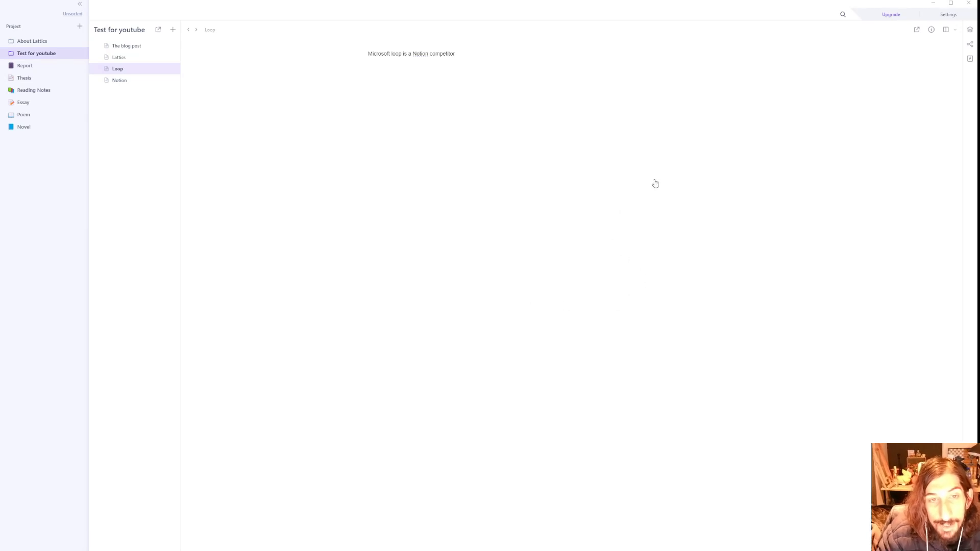
mouse_move(646, 179)
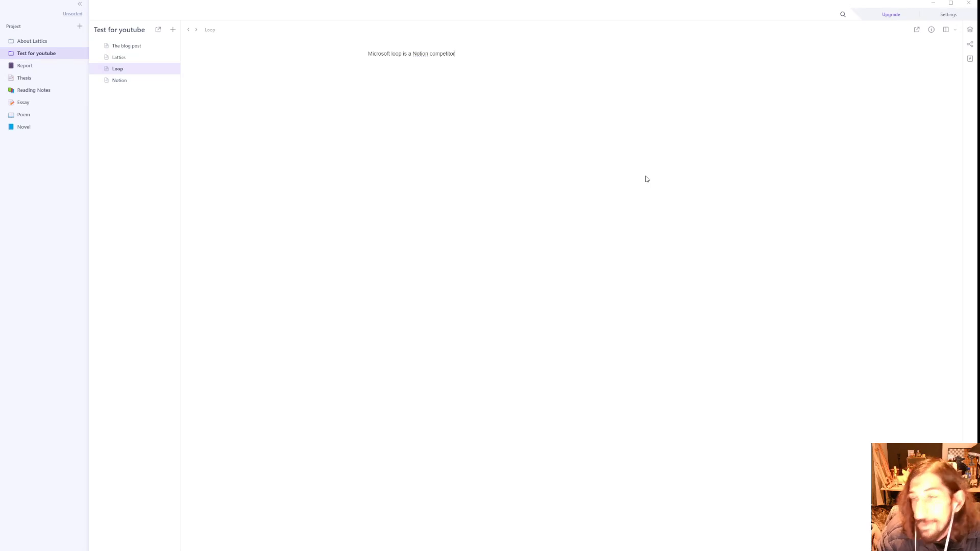
mouse_move(935, 67)
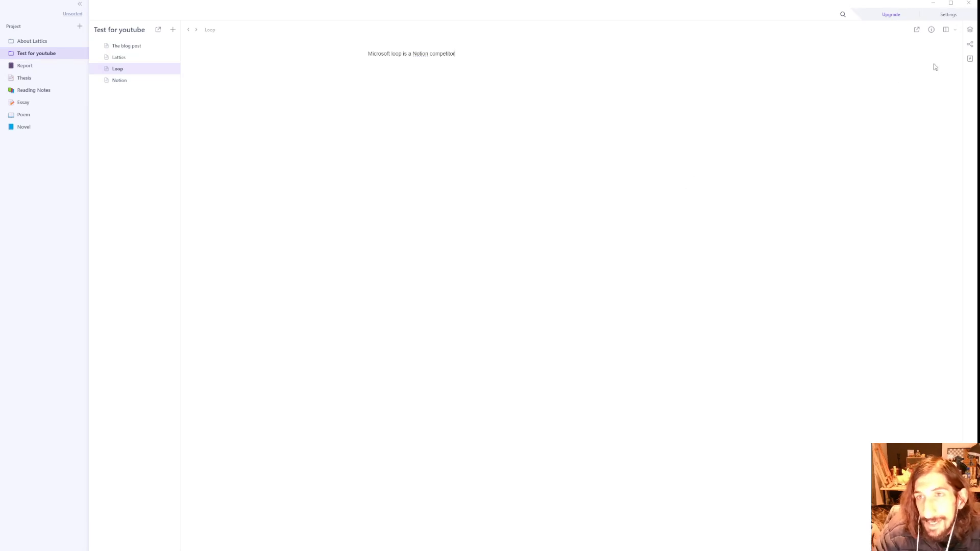
click(969, 33)
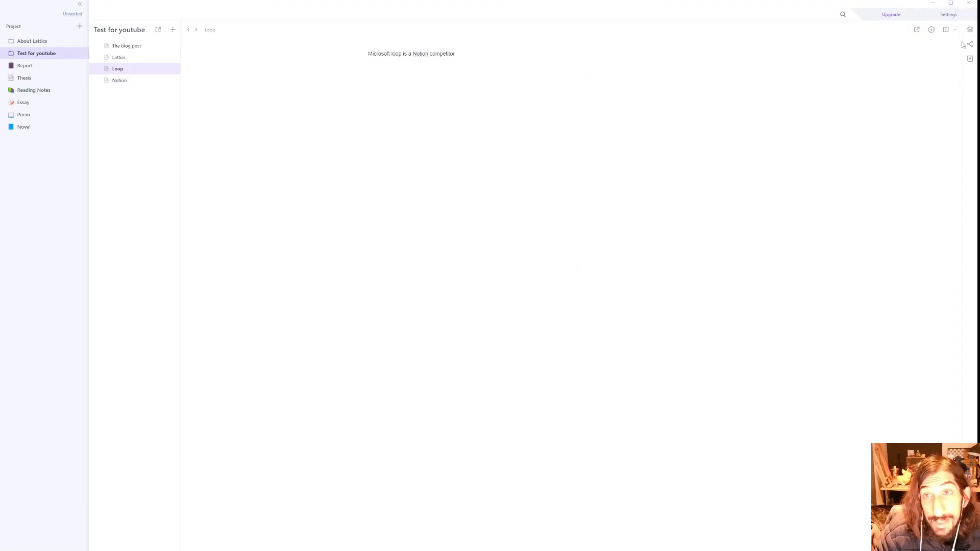
click(969, 59)
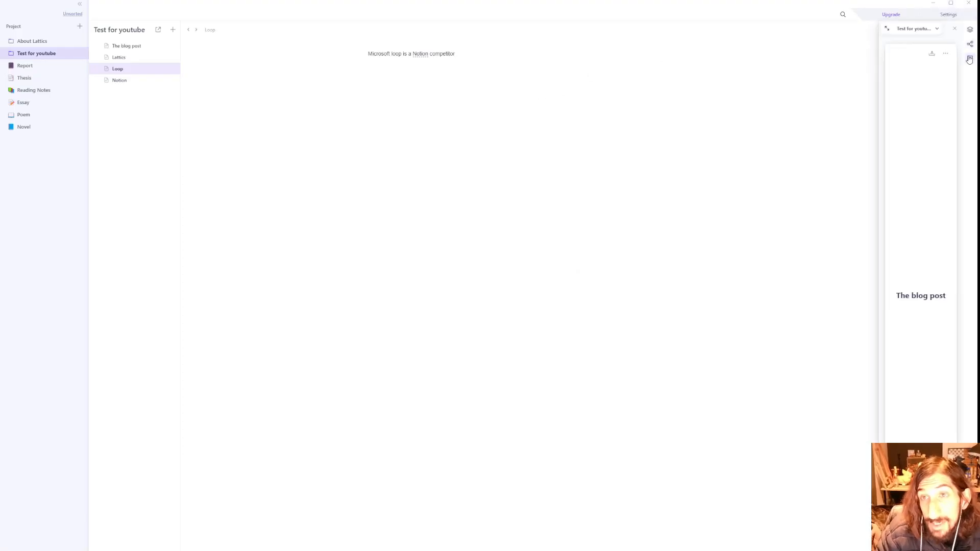
click(969, 30)
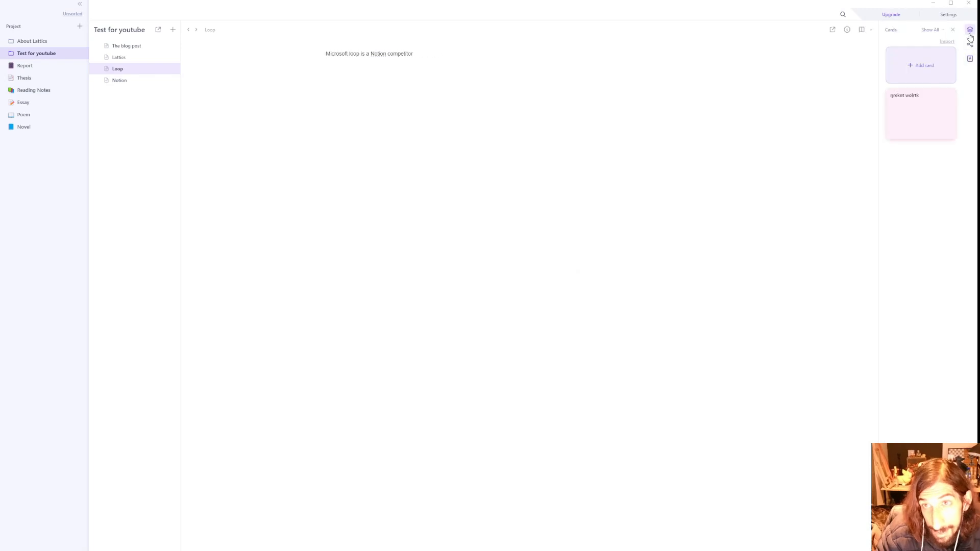
click(968, 30)
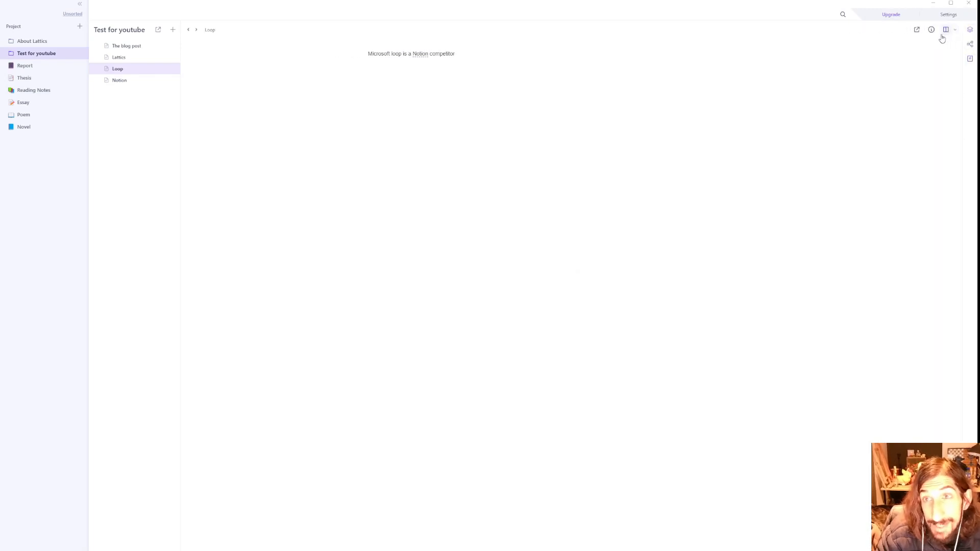
mouse_move(724, 93)
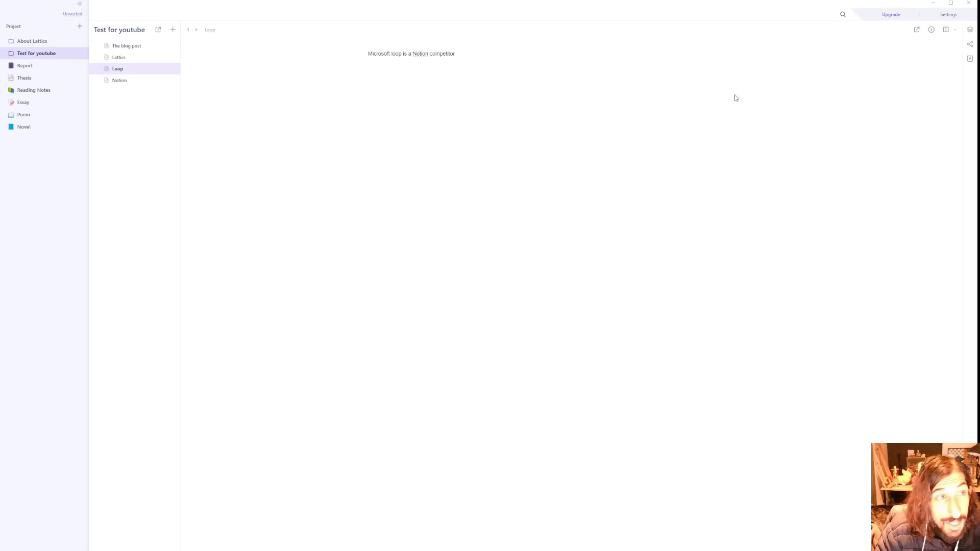
mouse_move(744, 91)
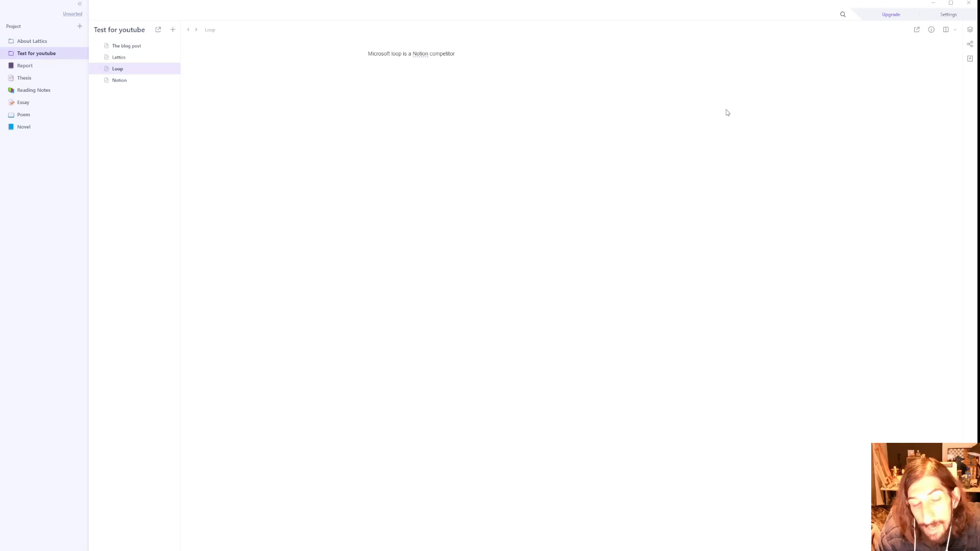
mouse_move(874, 97)
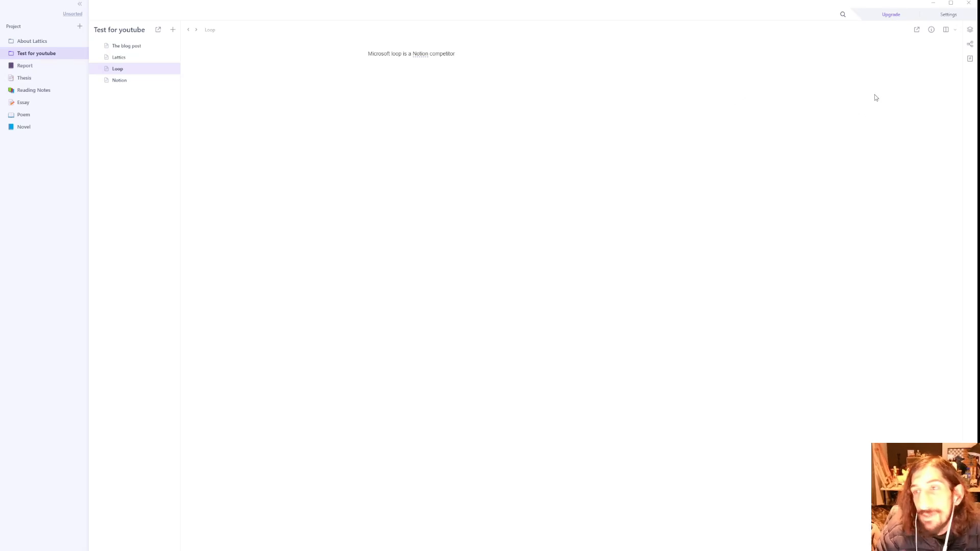